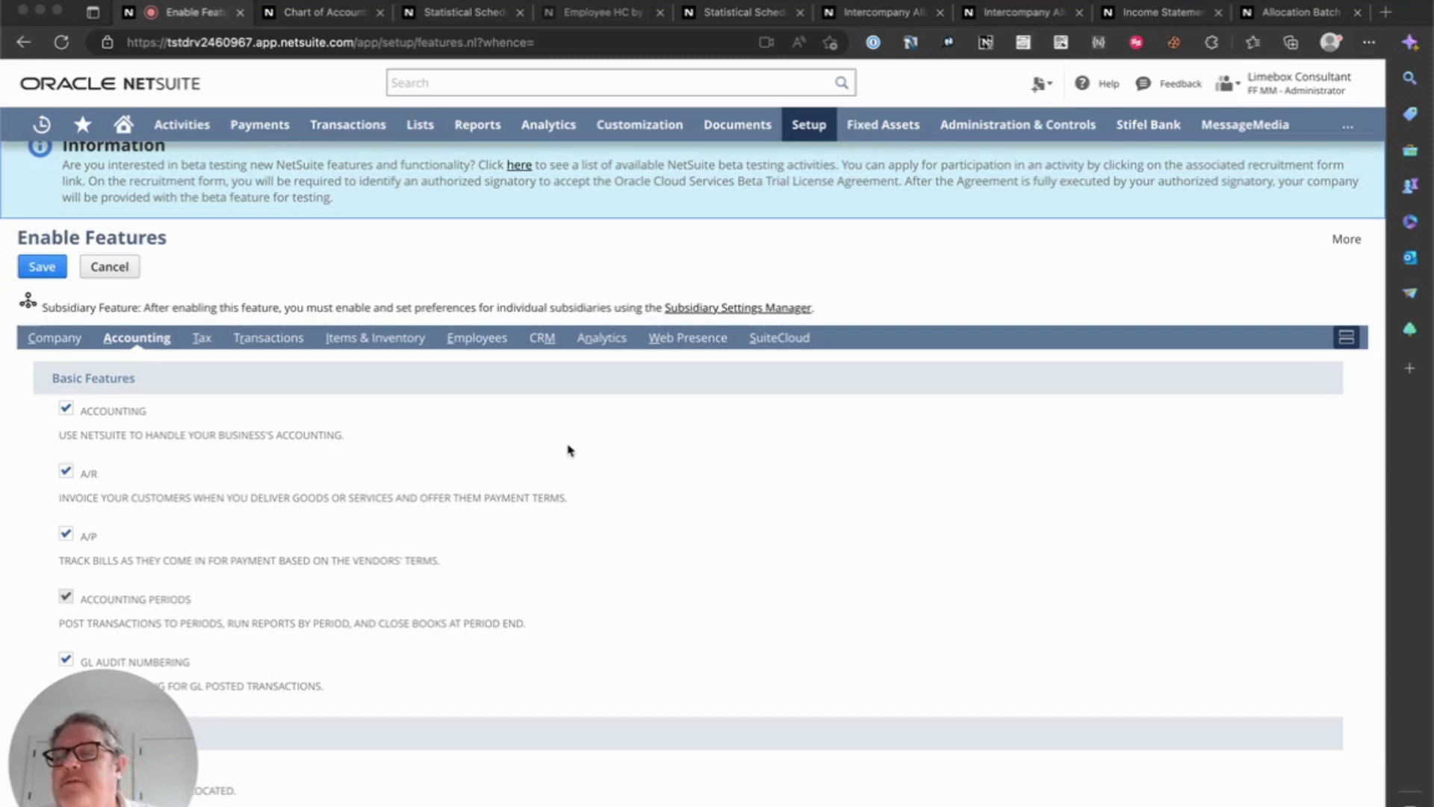
- Confirm Statistical Accounts is enabled, then move to the statistical chart of accounts showing Headcount 164
scroll(down, 3)
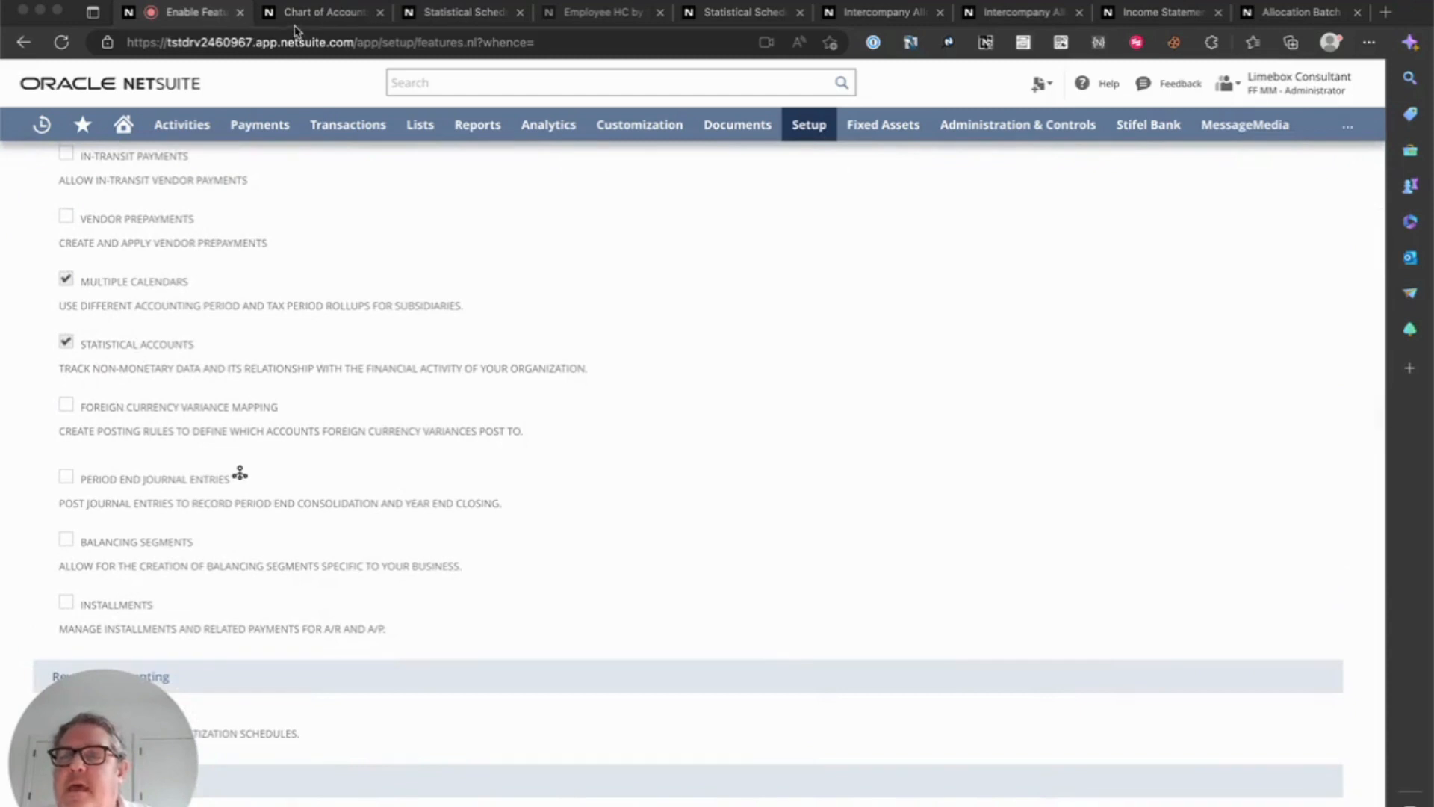
click(320, 12)
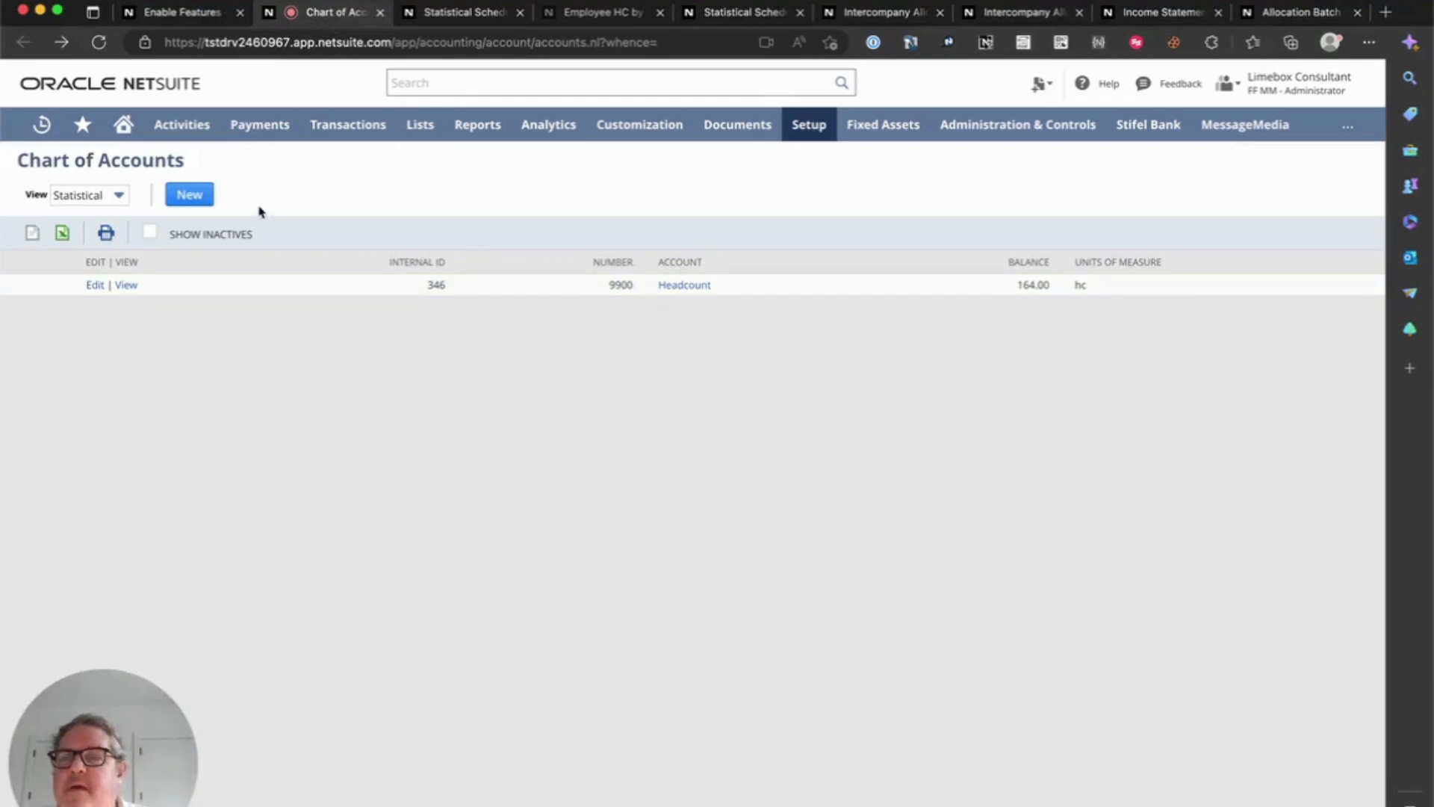
- Review the HC by Location schedule's Employee saved search and its execution log run with JE291–JE295
click(466, 12)
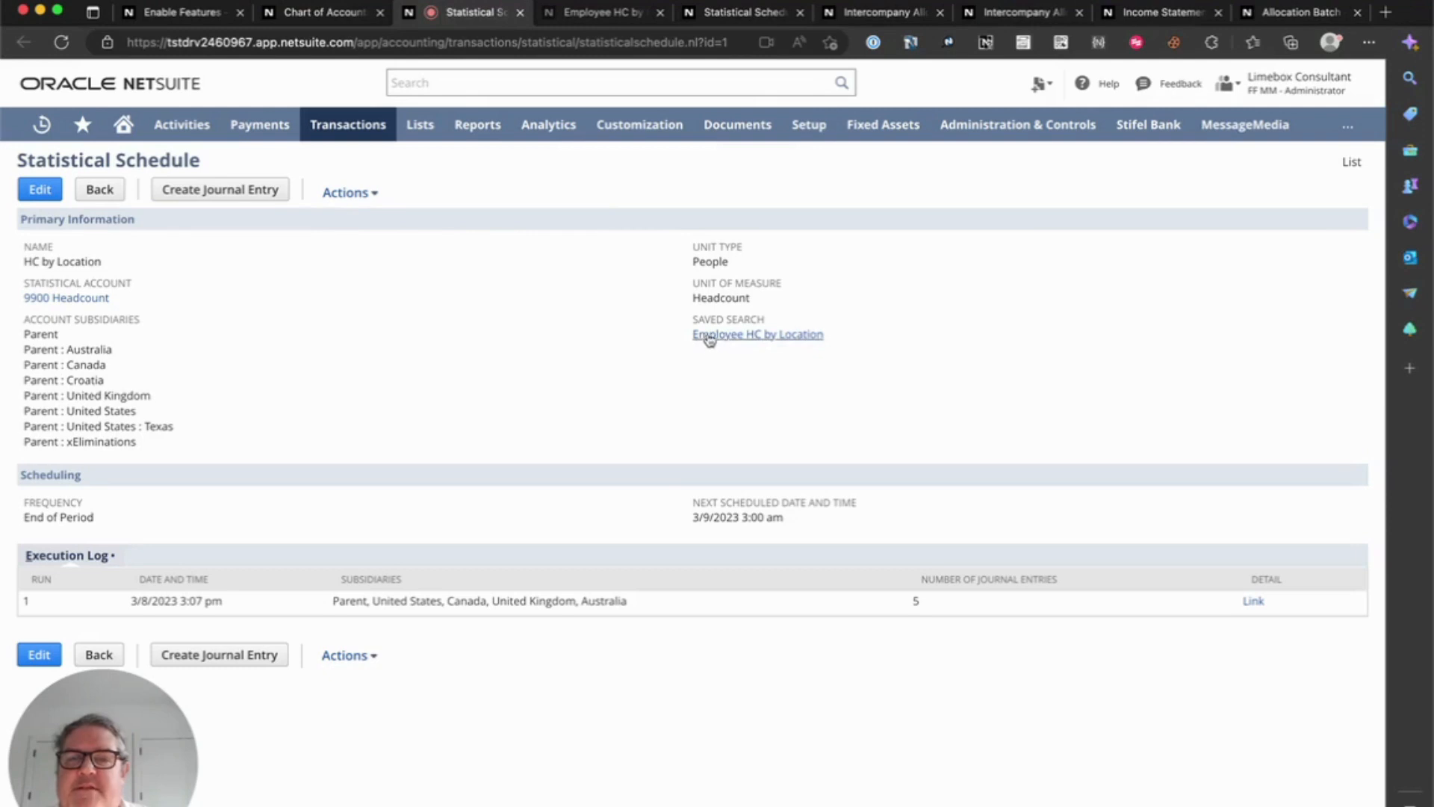
click(756, 333)
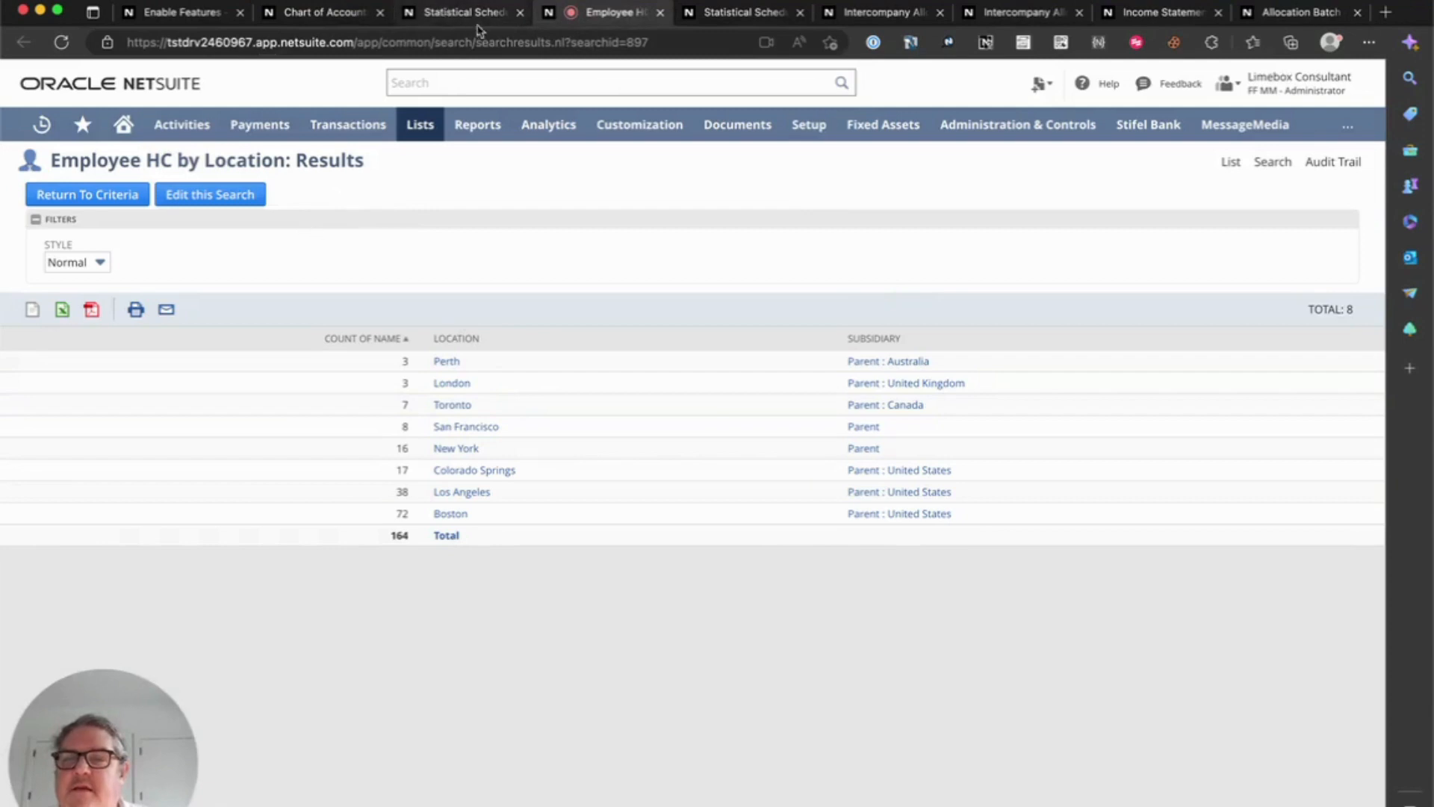
click(462, 12)
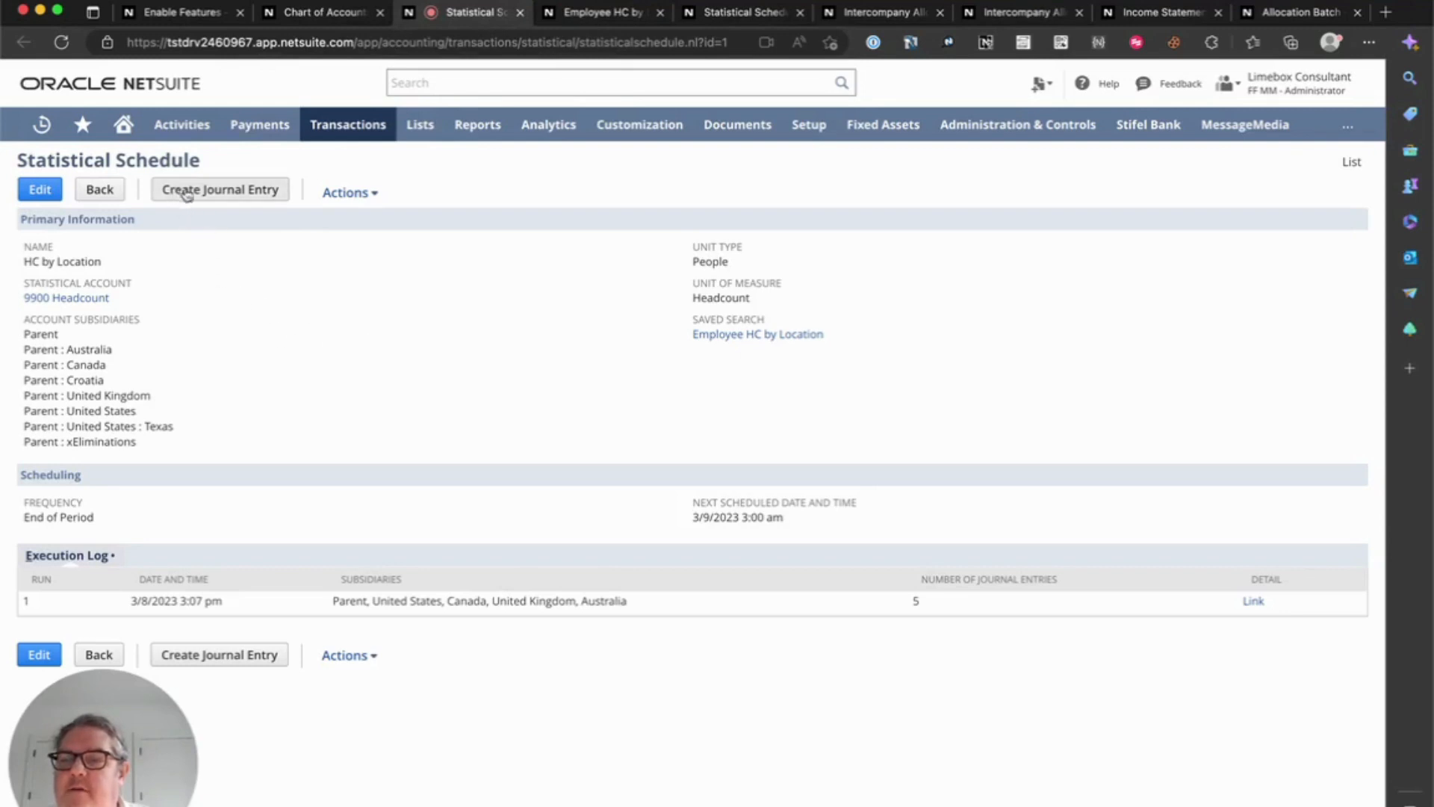
mouse_move(1215, 608)
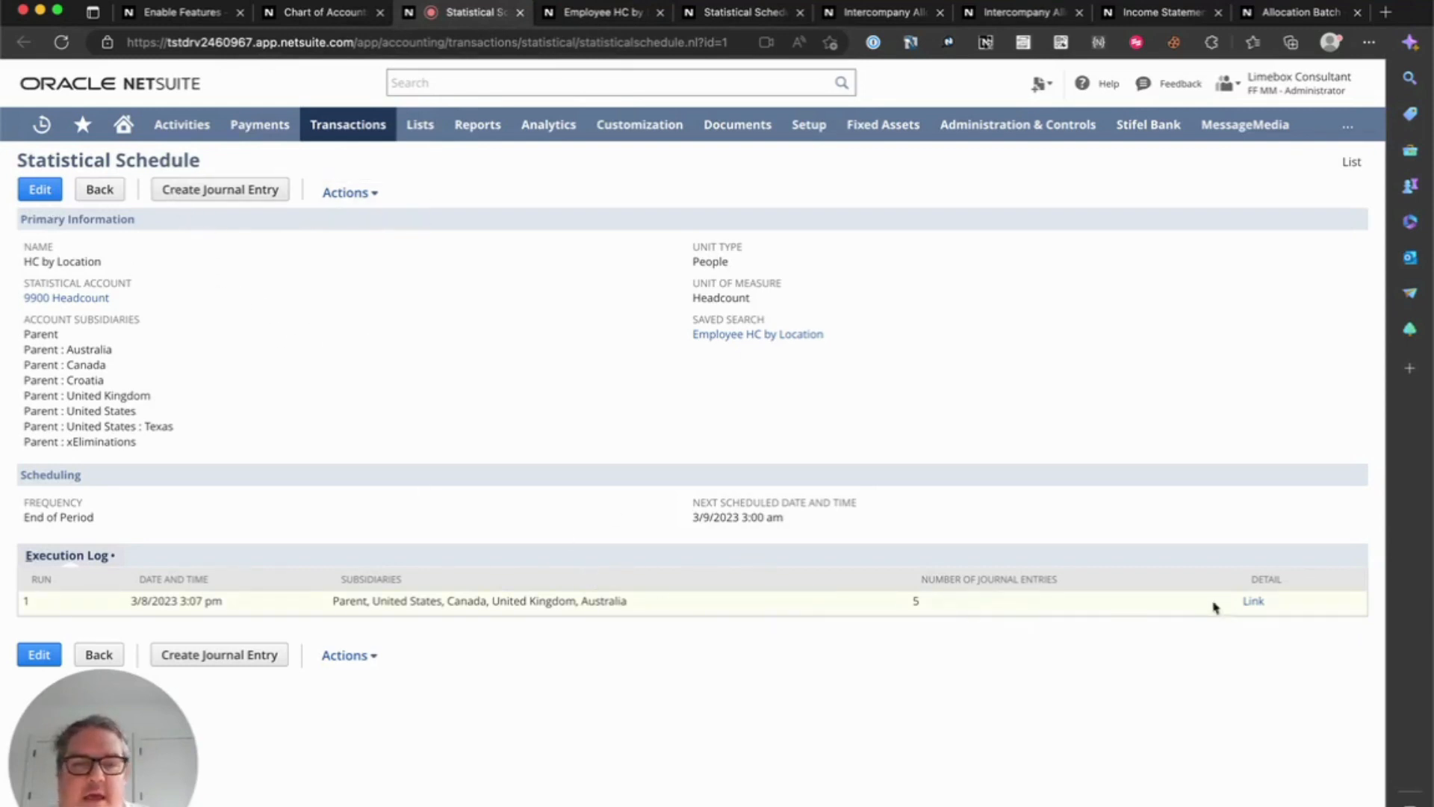
click(1252, 601)
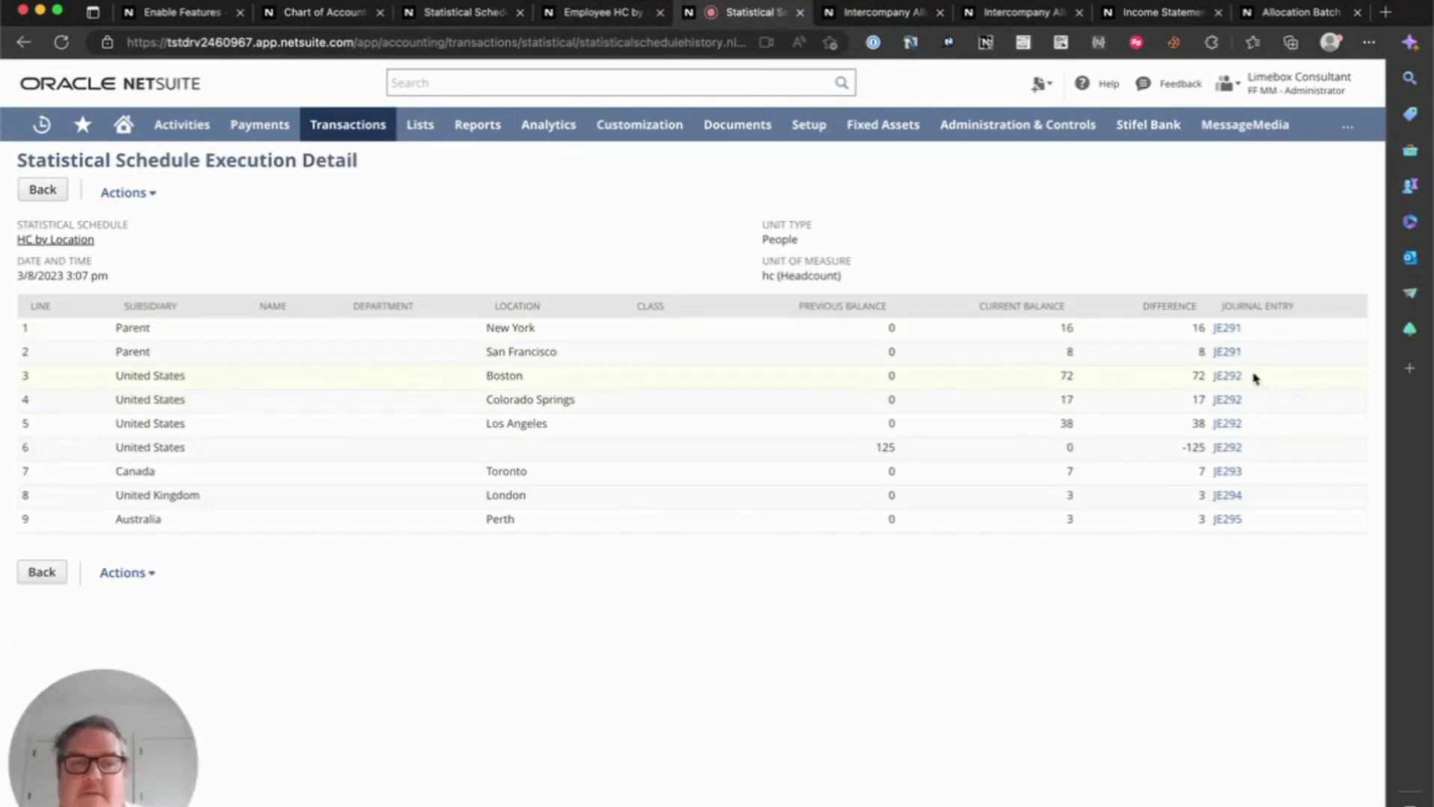
mouse_move(881, 12)
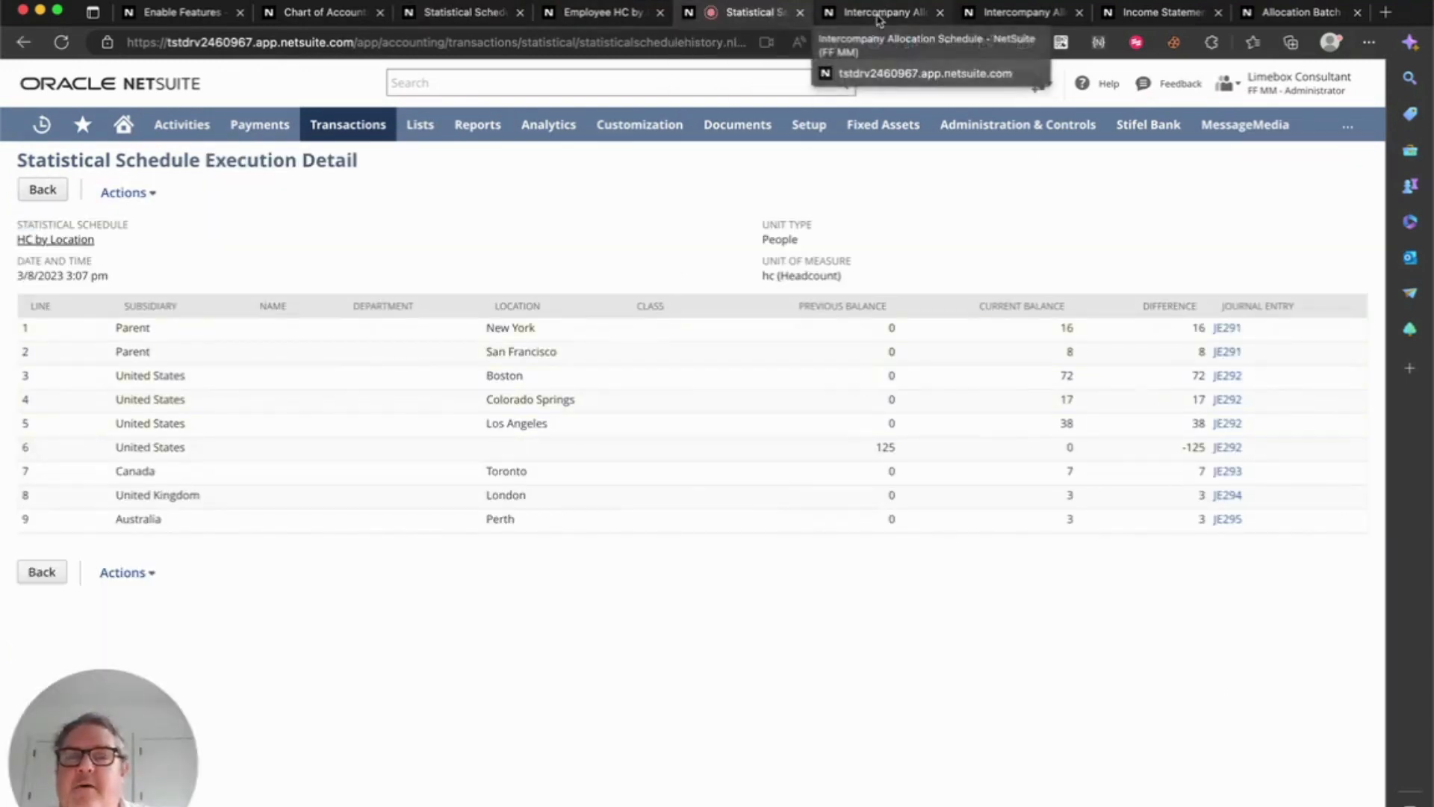
- Set the Payroll by Location by HC - Manual schedule's date basis to As of Date
click(883, 12)
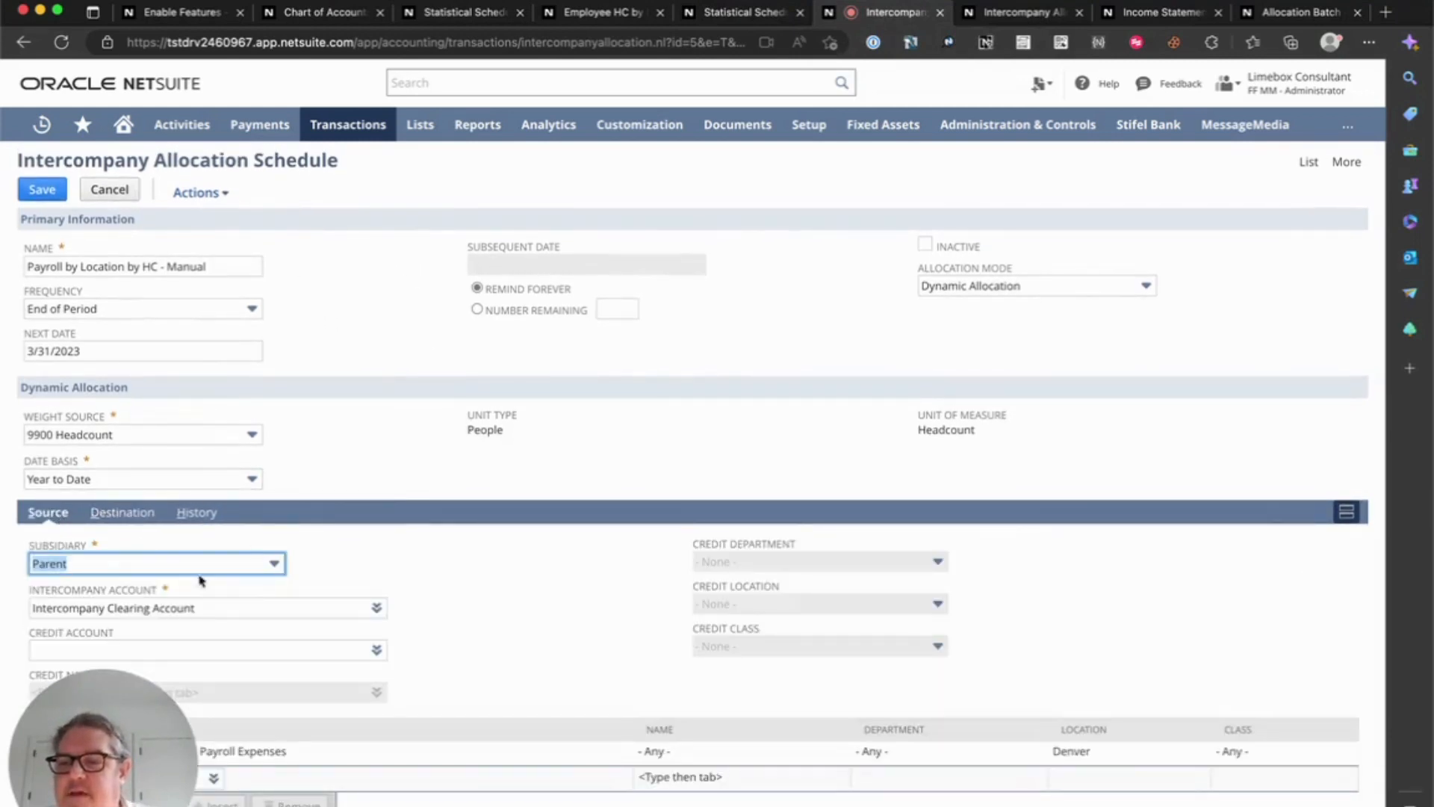
mouse_move(984, 357)
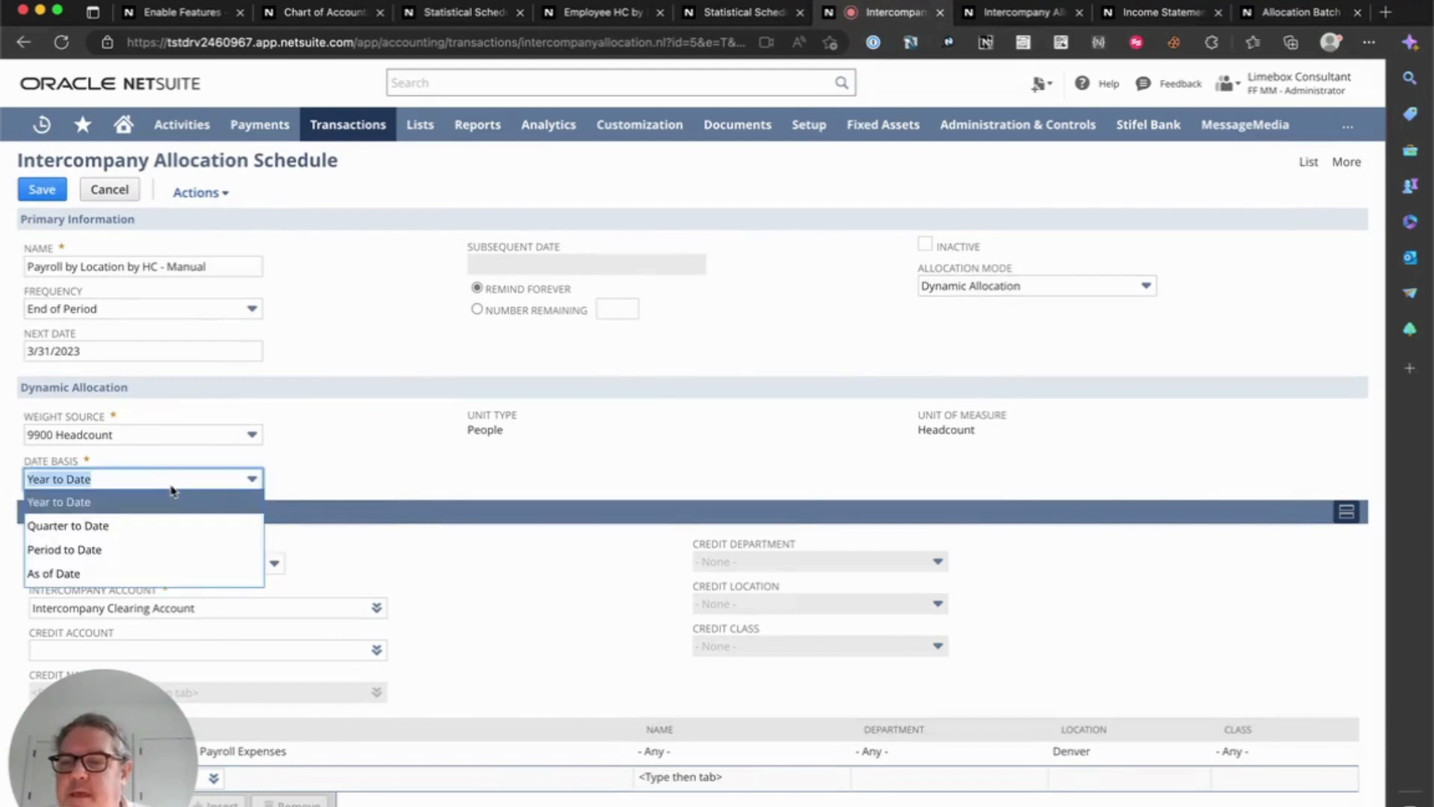
click(54, 572)
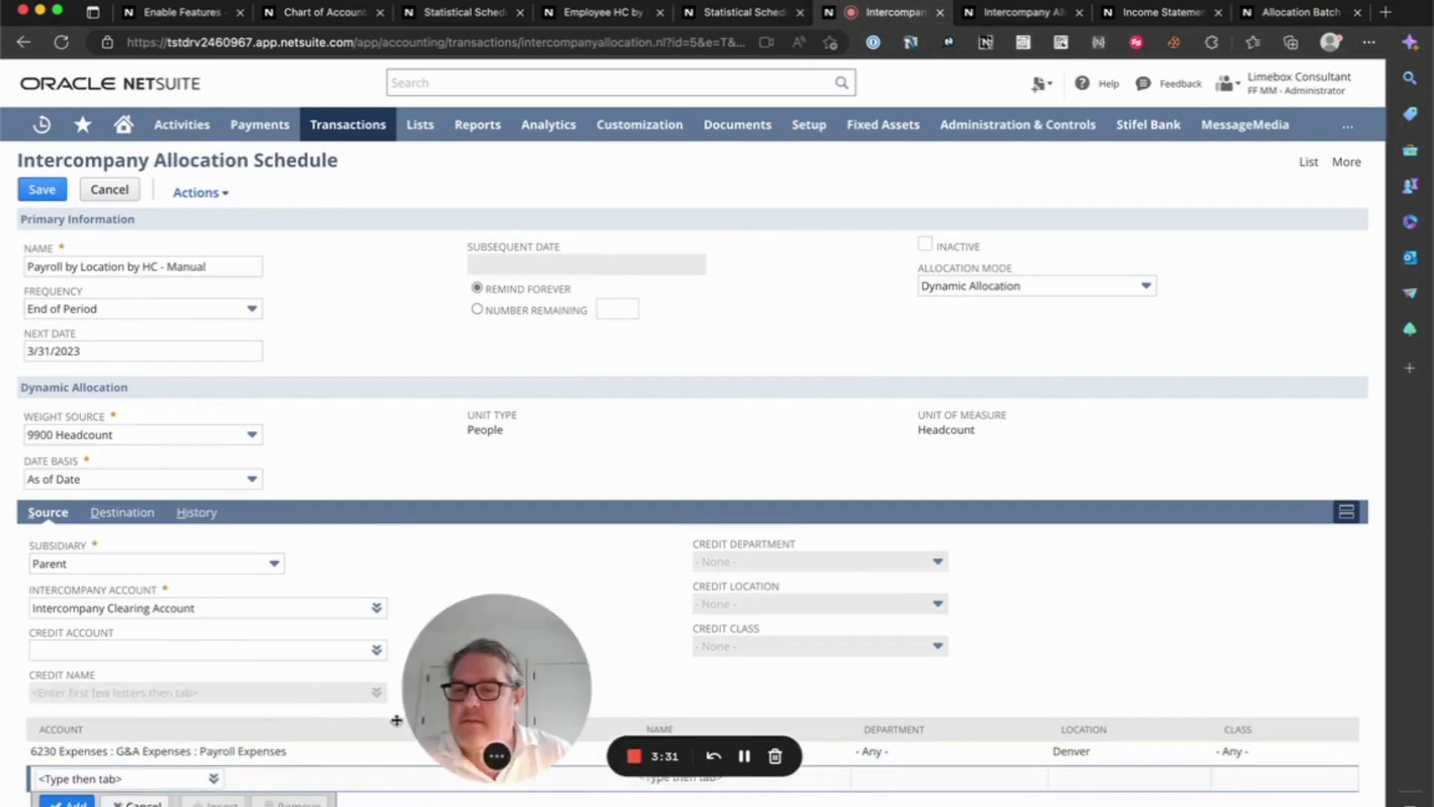
click(121, 513)
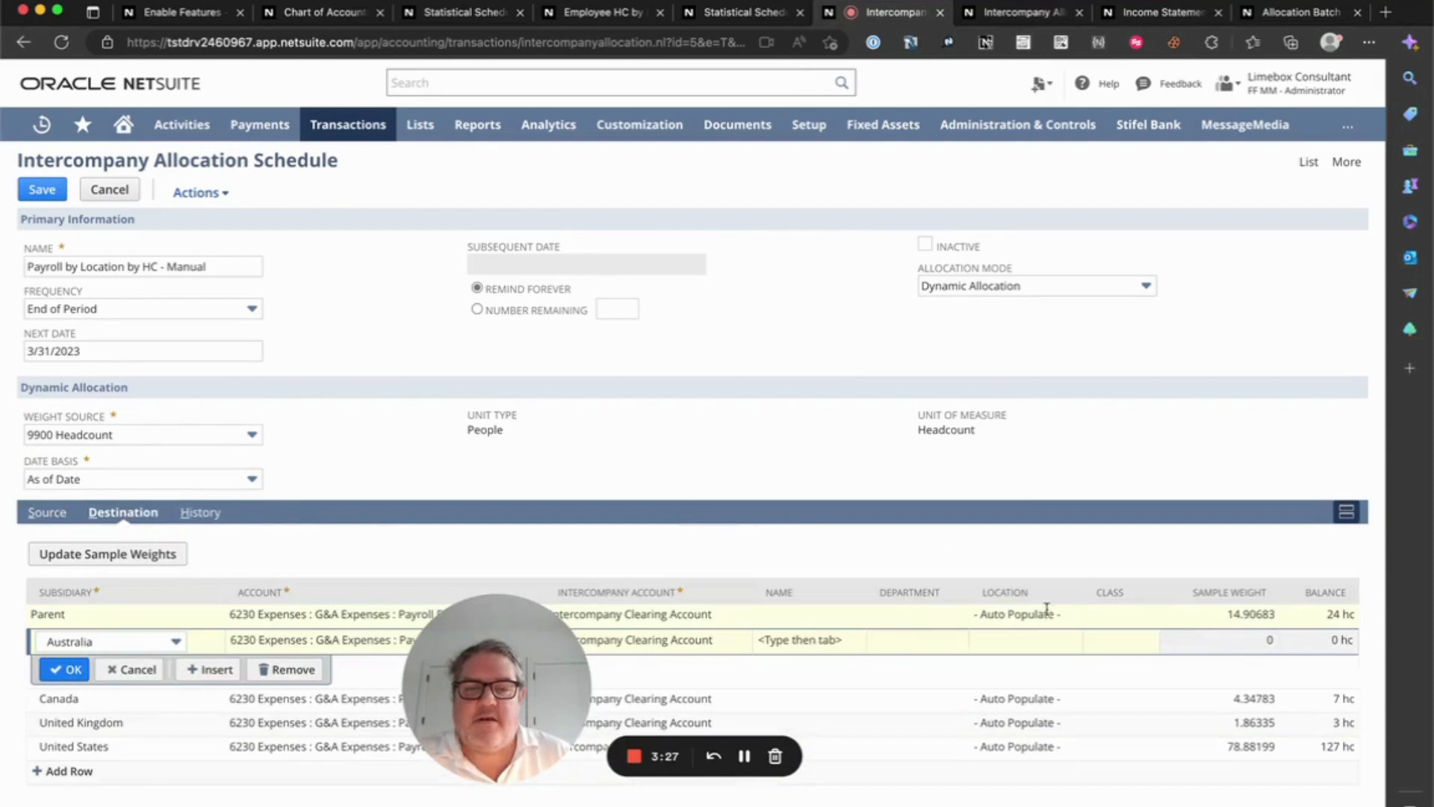
- Adjust the Australia destination subsidiary line and save the allocation schedule
click(983, 641)
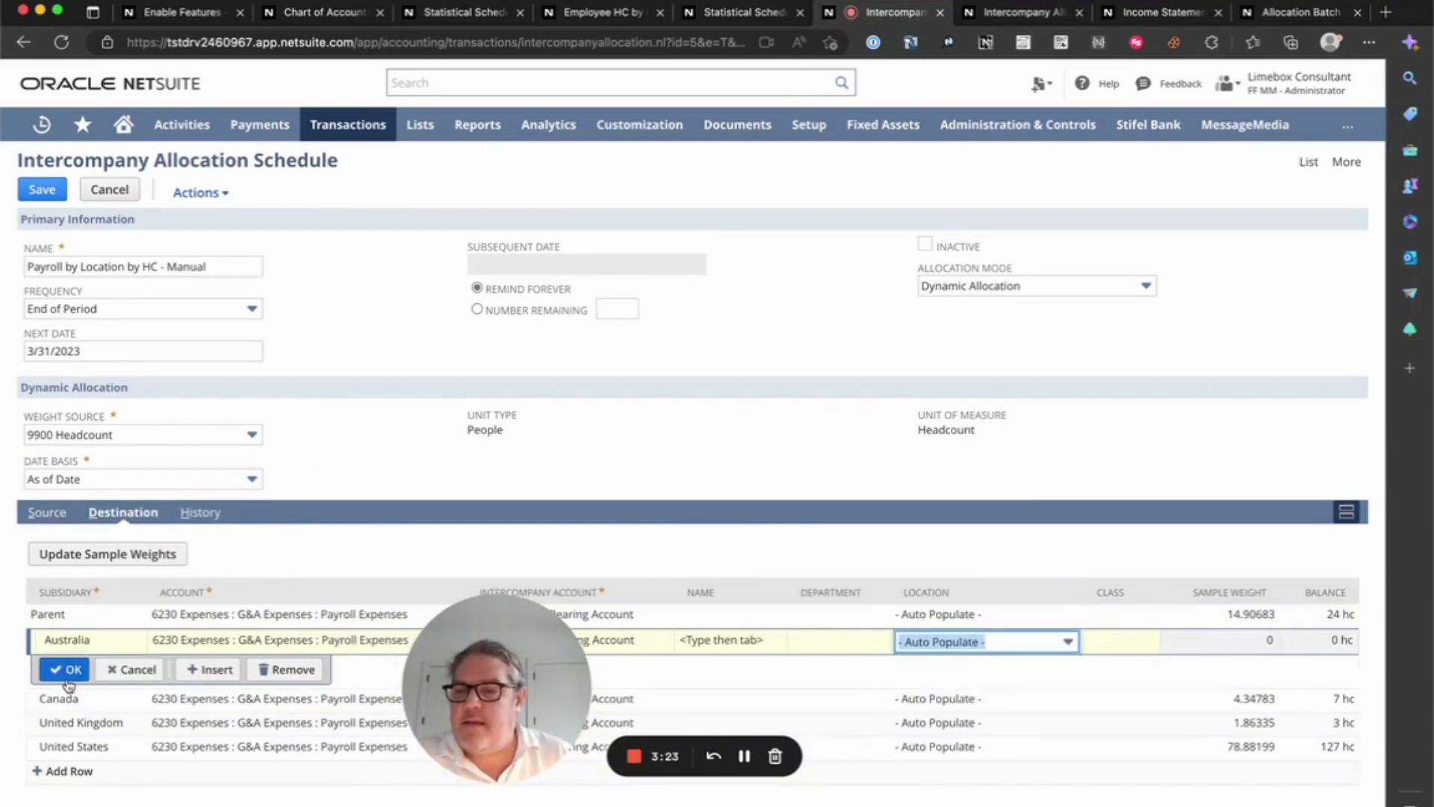
click(64, 669)
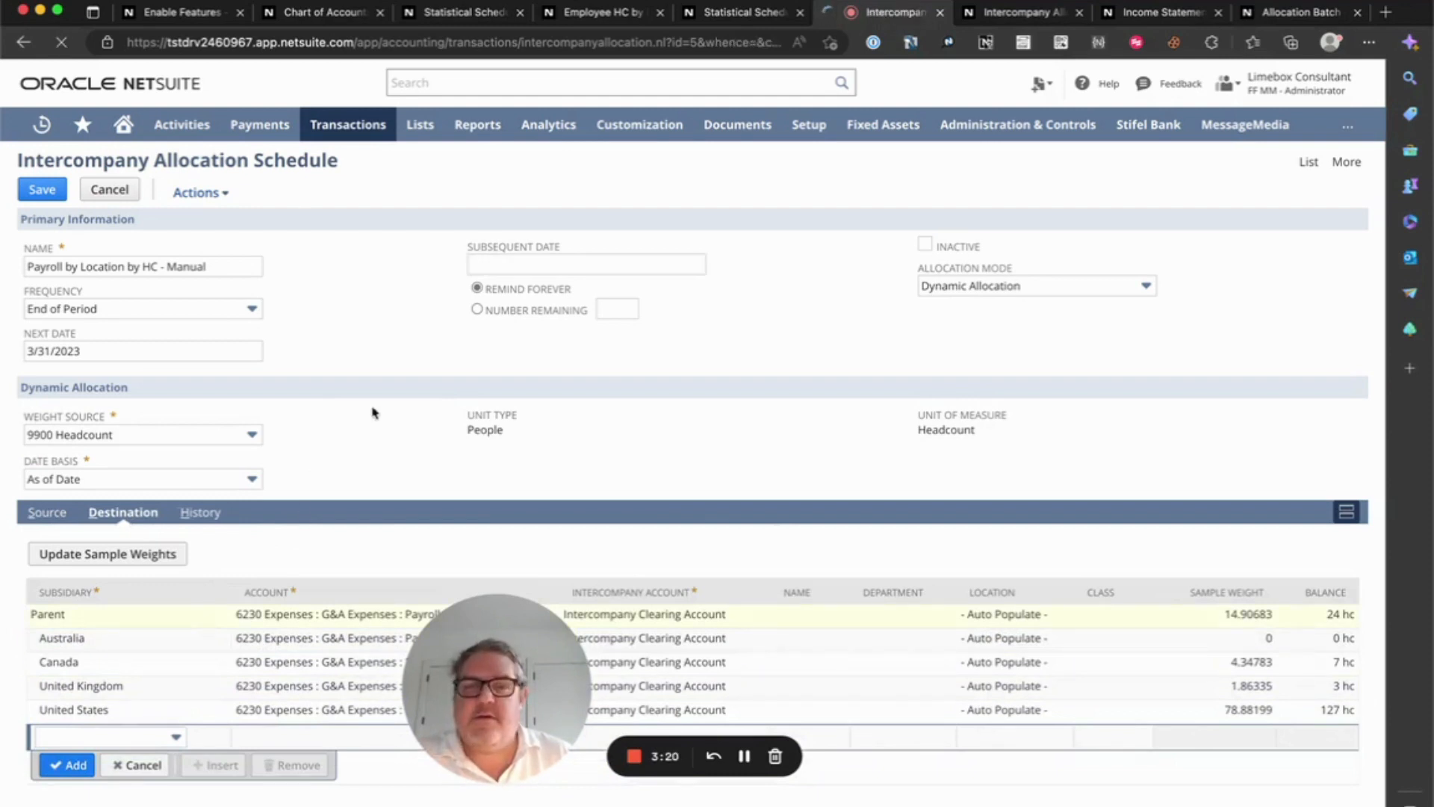
click(42, 190)
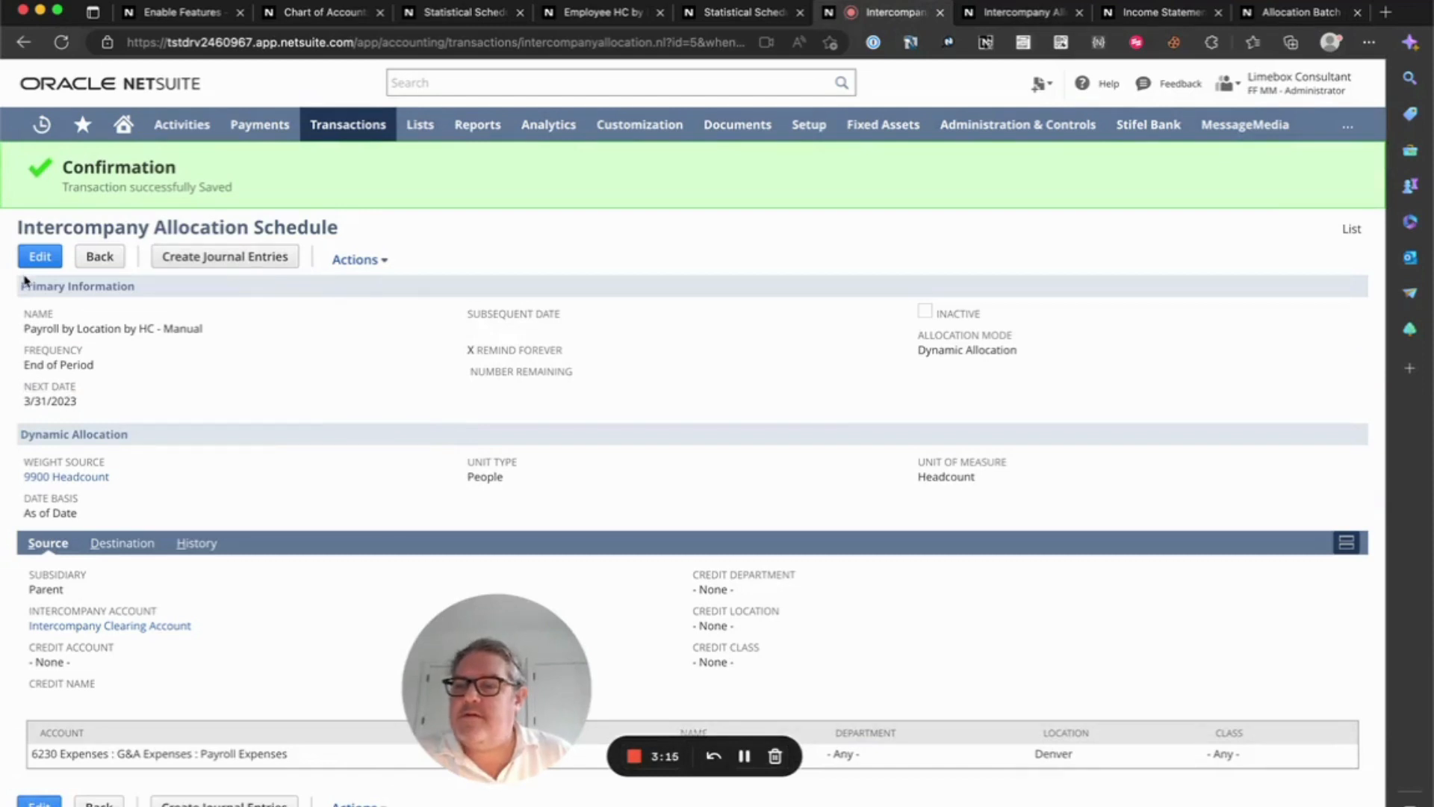
- Save the schedule with next date 2/28/2023 and create its journal entries JE312–JE316
click(39, 256)
text(2/28)
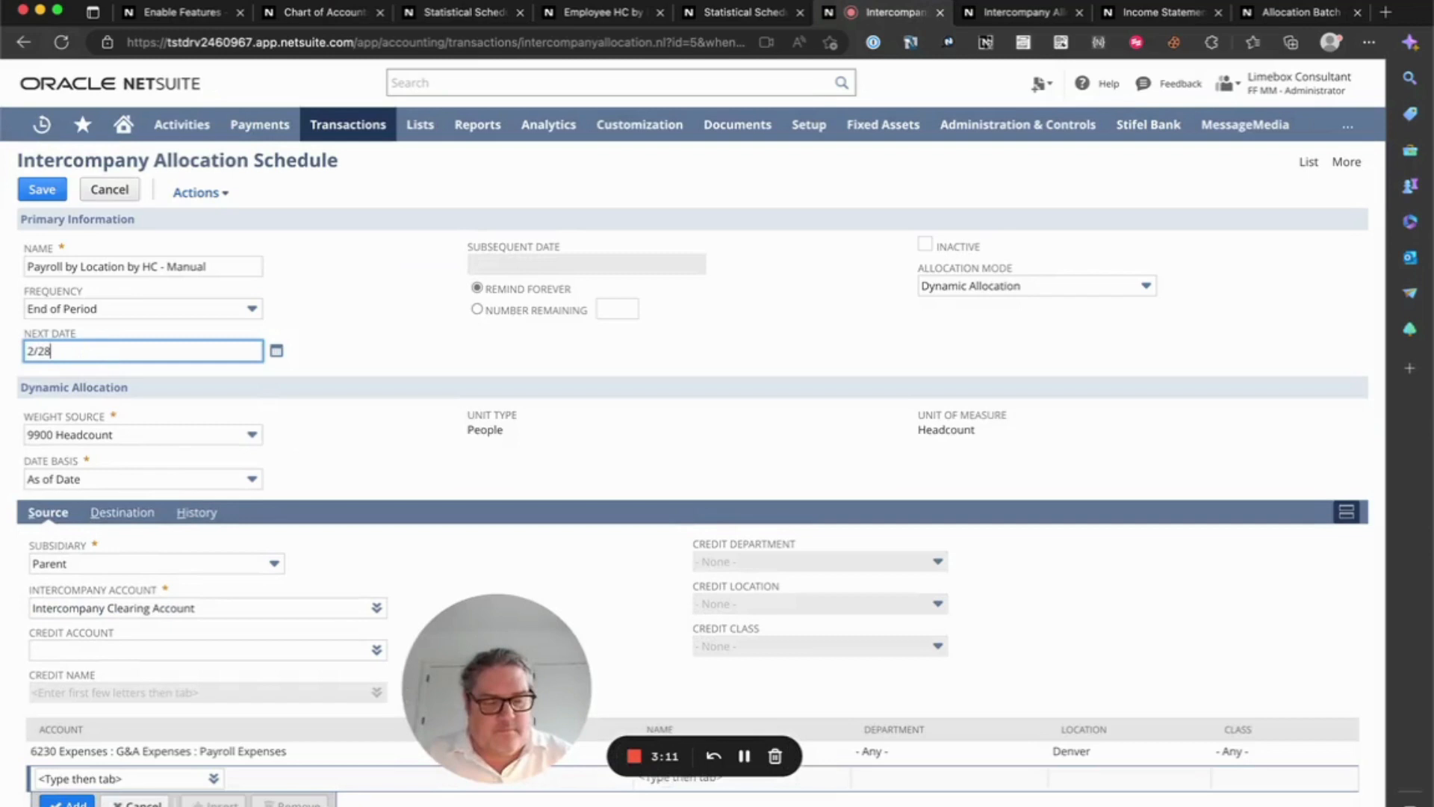
click(42, 190)
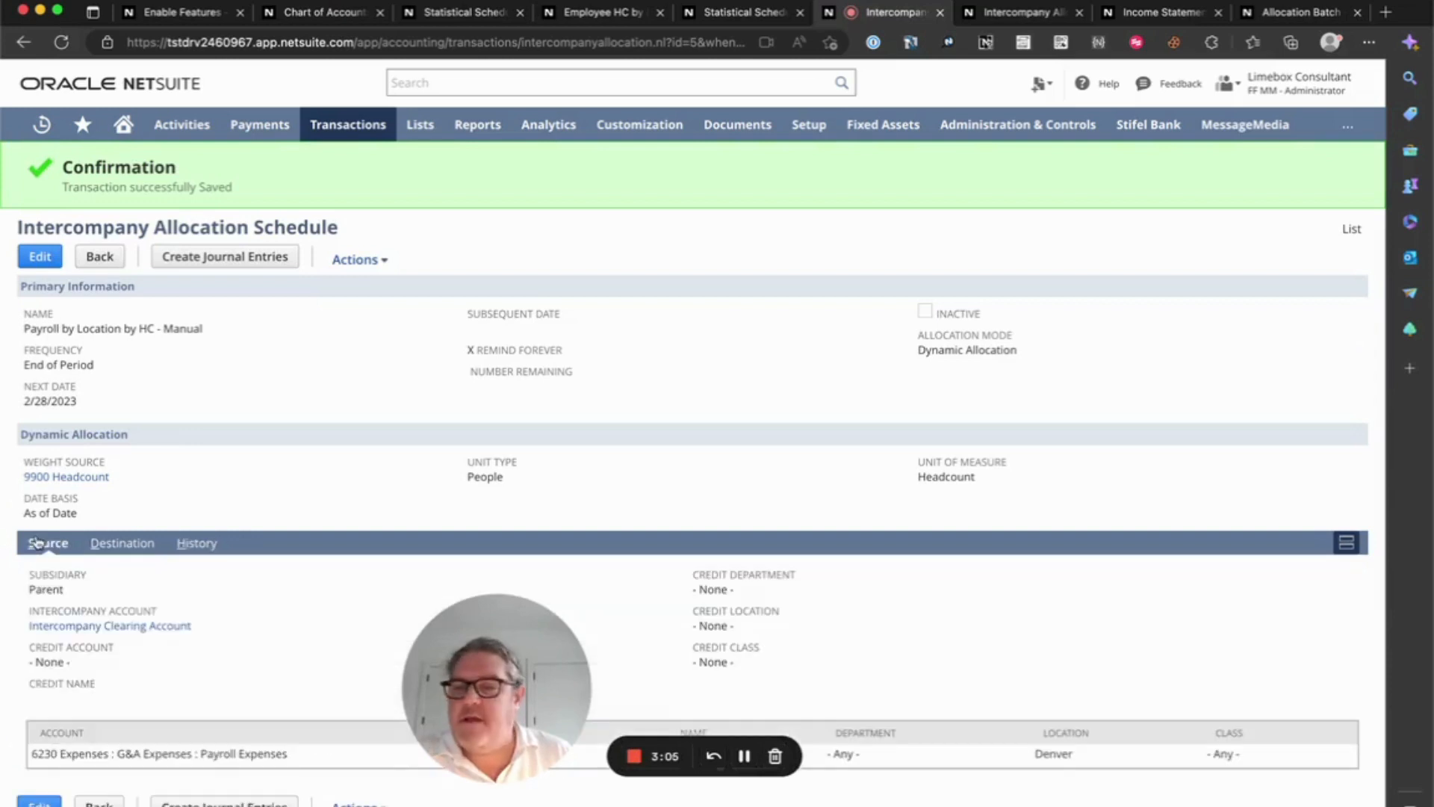
click(224, 255)
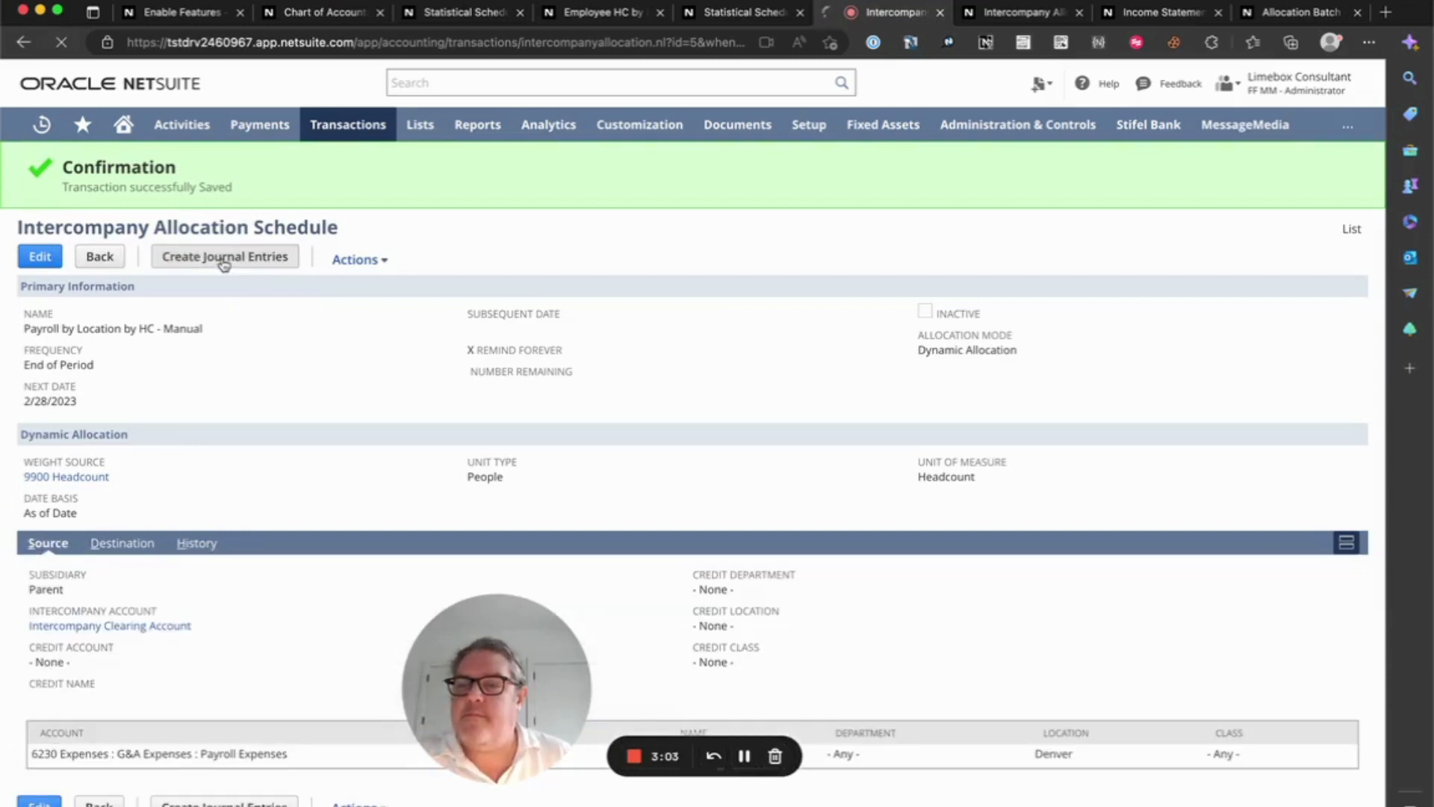
click(224, 256)
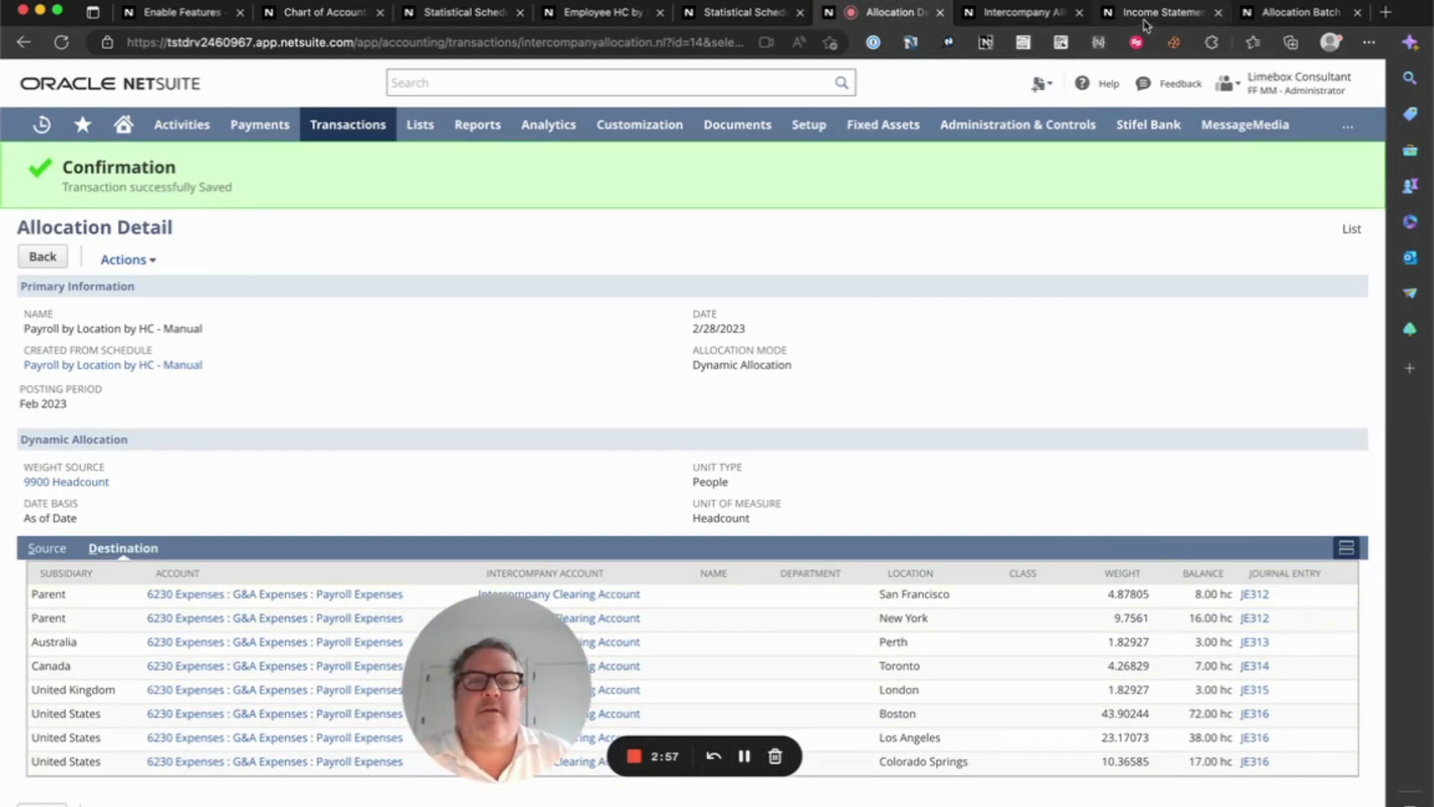
- View the Income Statement by location with 6230 Payroll Expenses spread across Boston, Perth, Toronto and others
click(1162, 12)
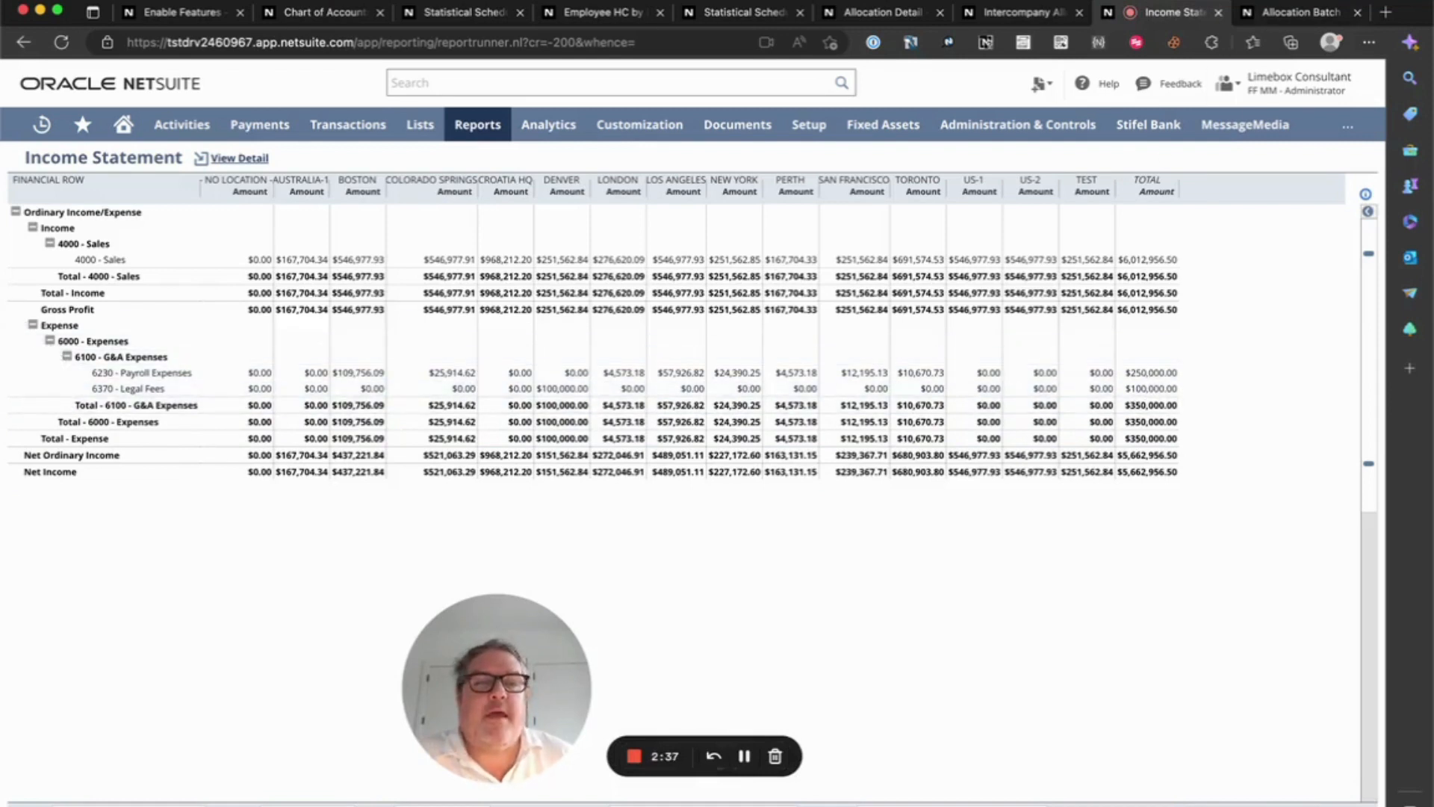
- Execute the Legal + Payroll allocation batch, leaving its status Pending at 0% complete
click(1299, 12)
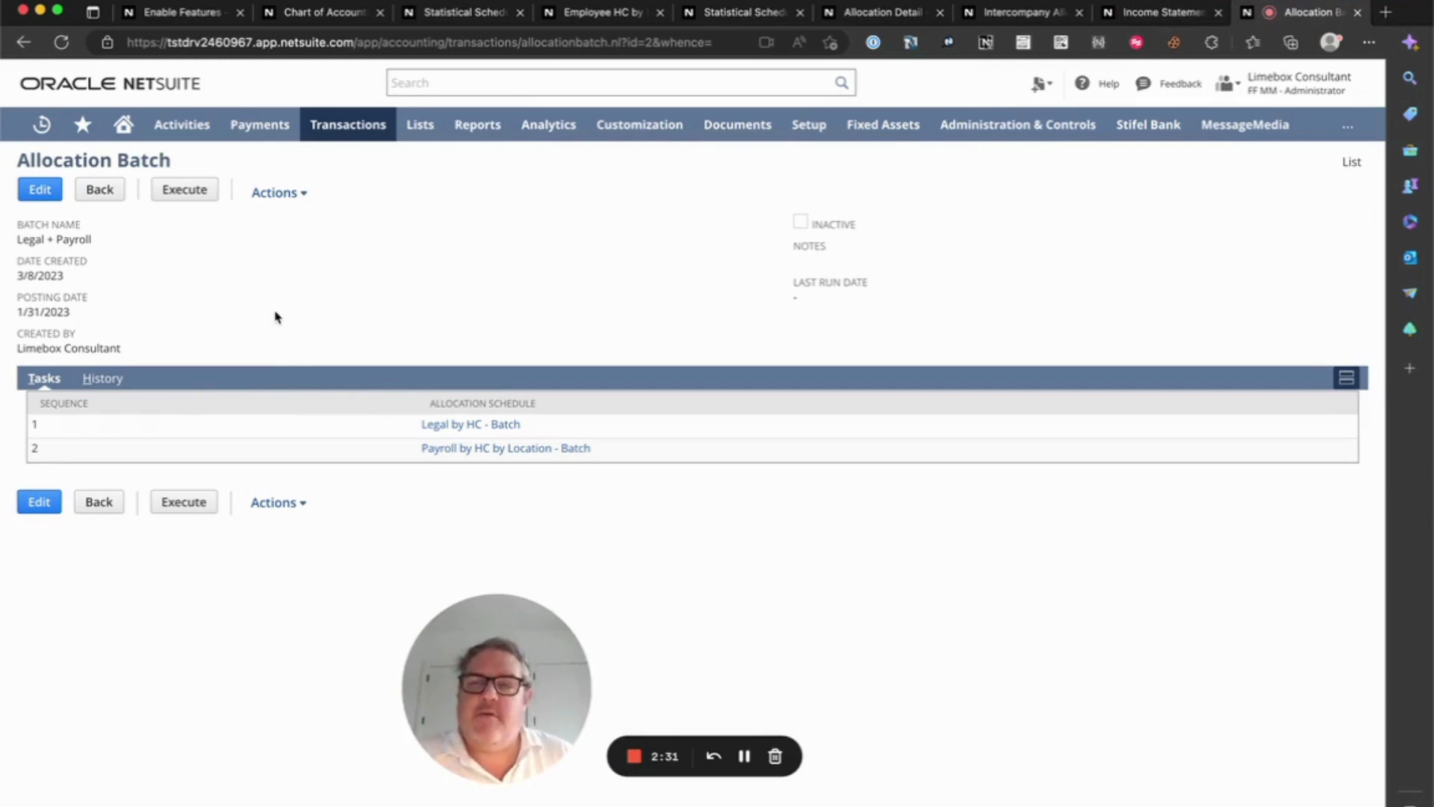
mouse_move(338, 288)
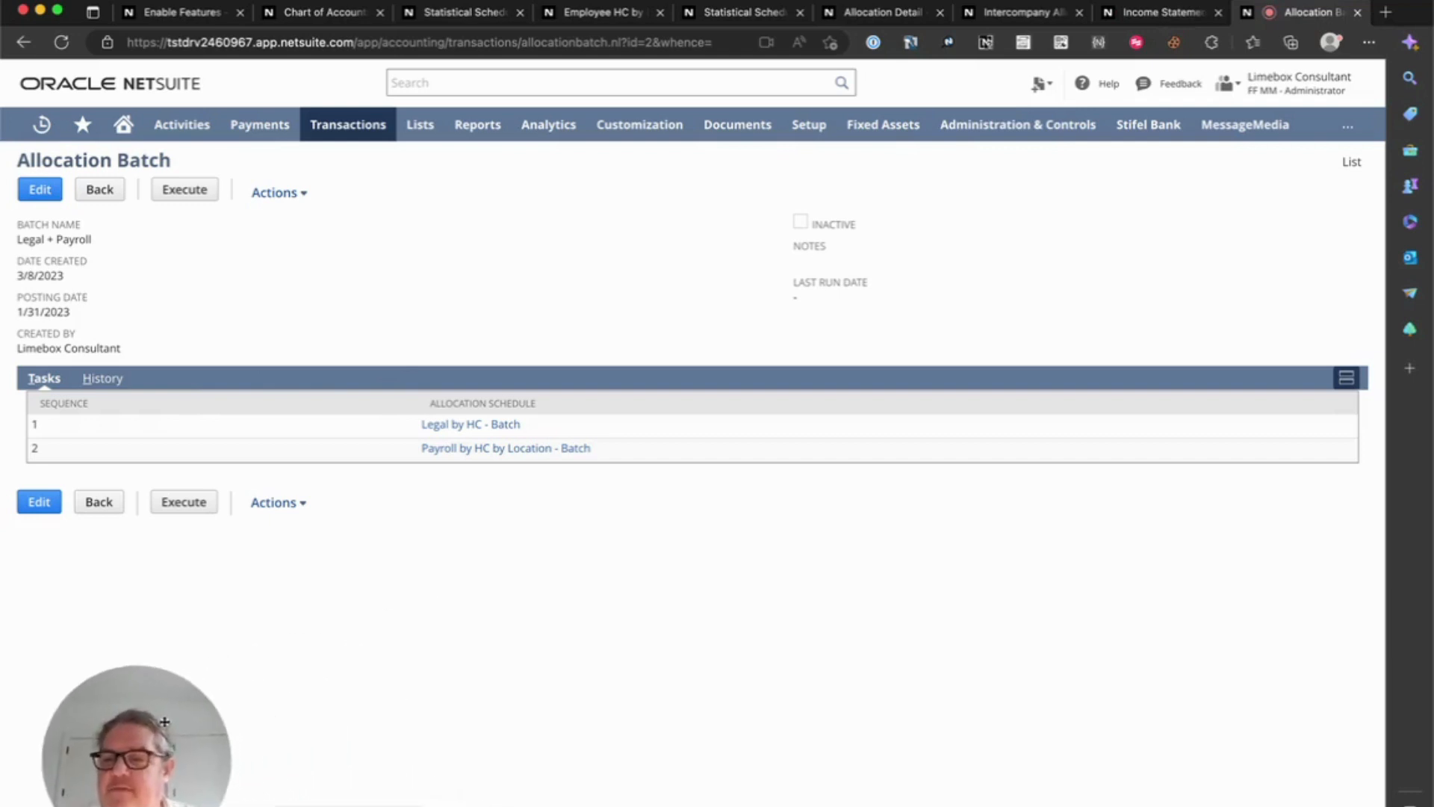
click(182, 189)
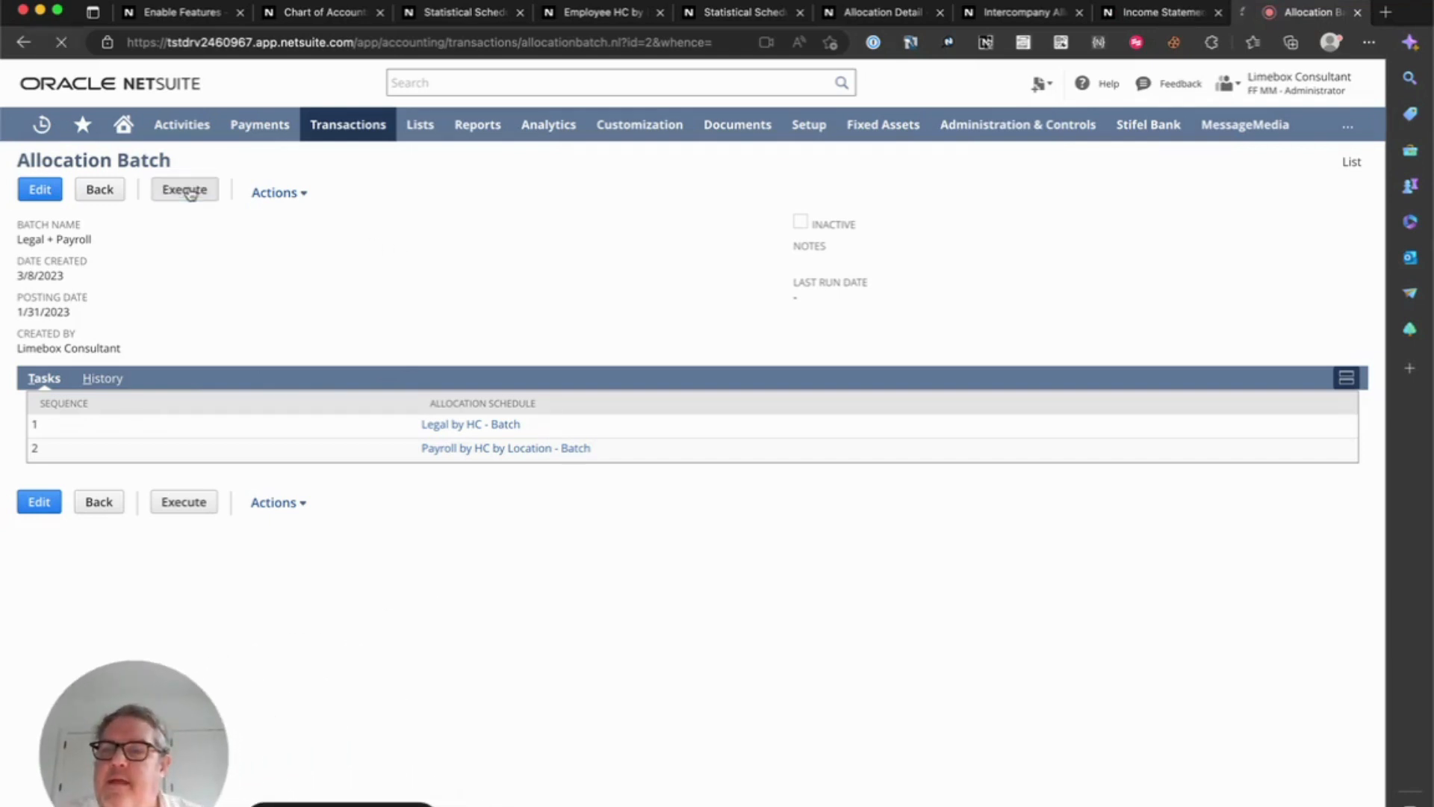
click(183, 190)
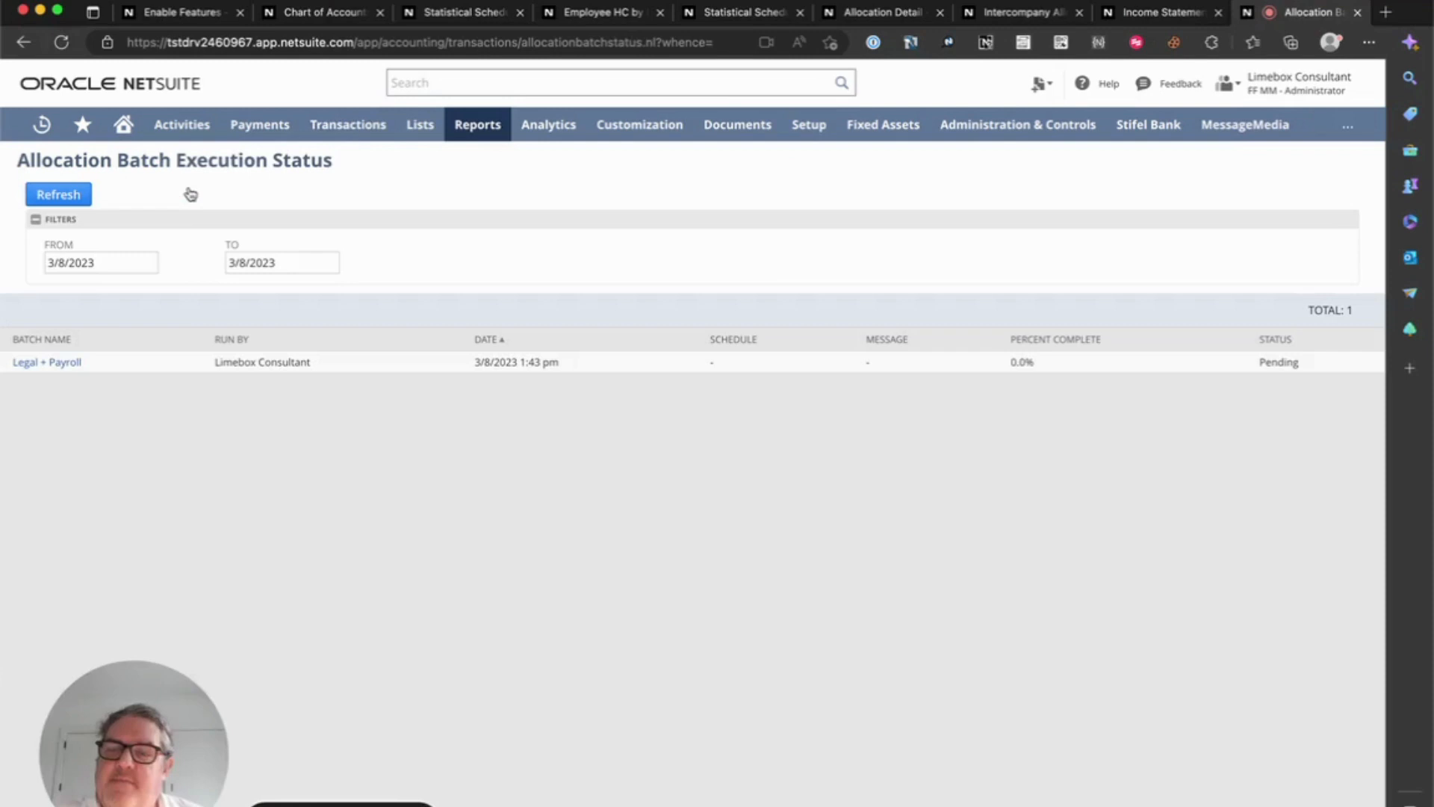